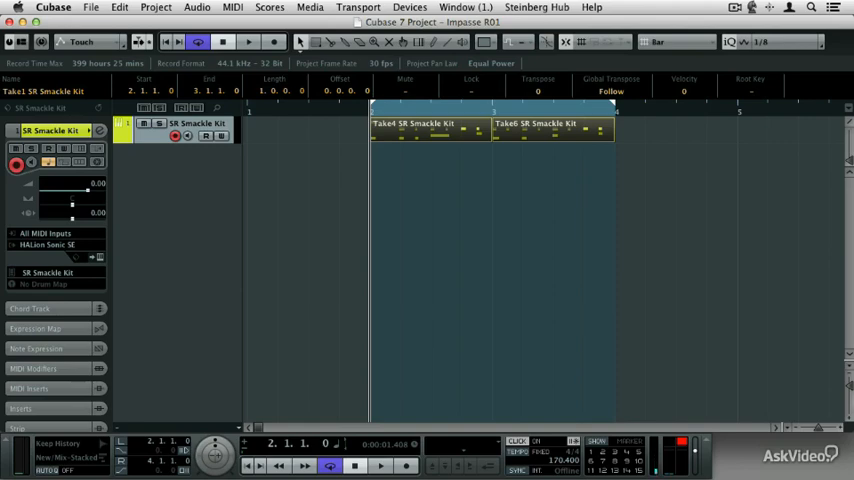
Open the Media menu from the Cubase menu bar
click(547, 298)
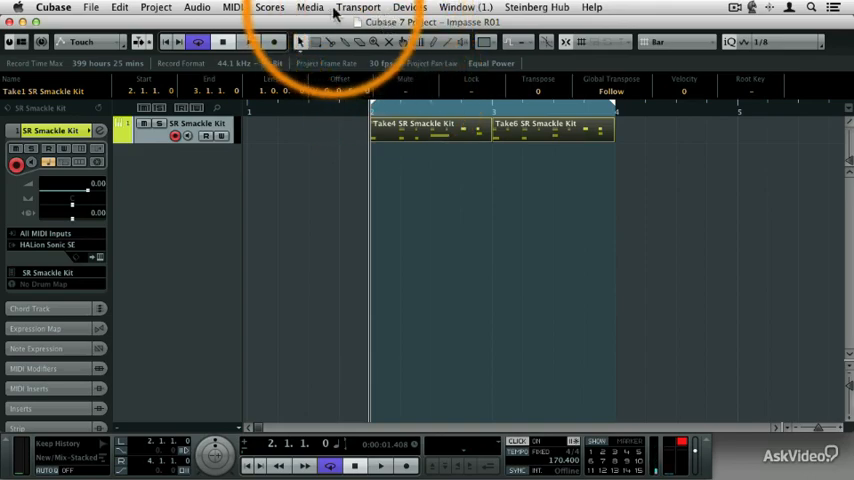
click(309, 7)
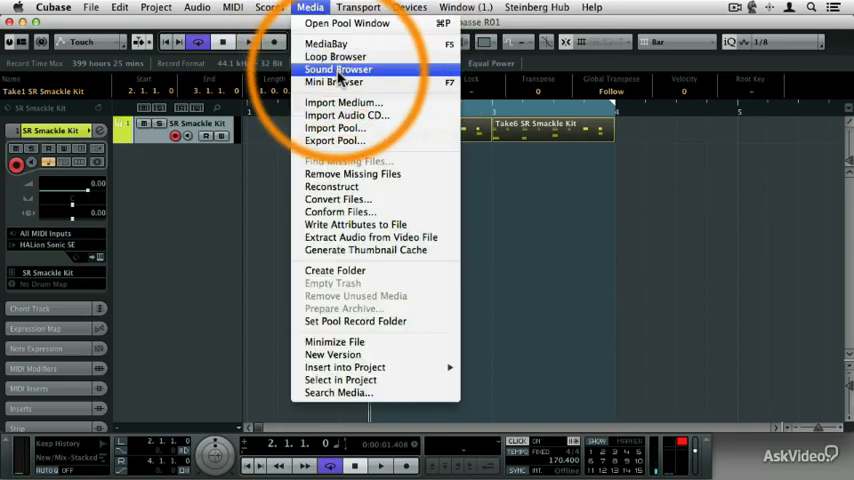
Filter the Sound Browser to Bass, E. Bass, Clean and pick Precision Roundwound
click(338, 69)
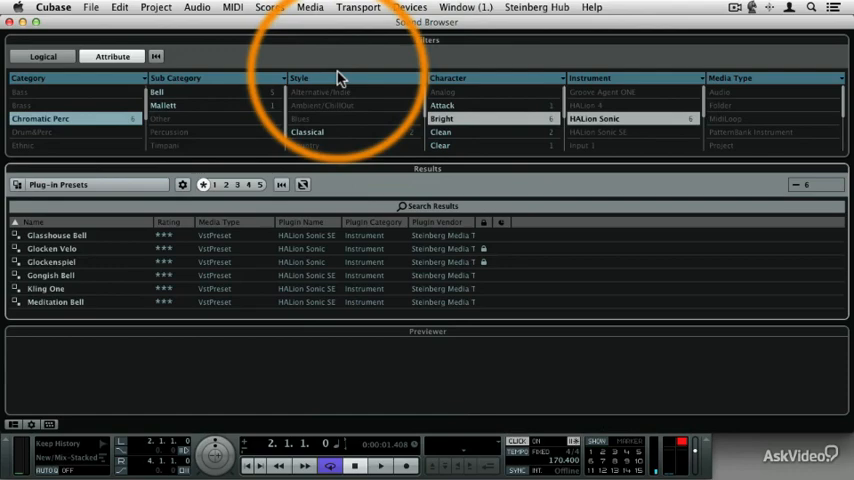
click(235, 84)
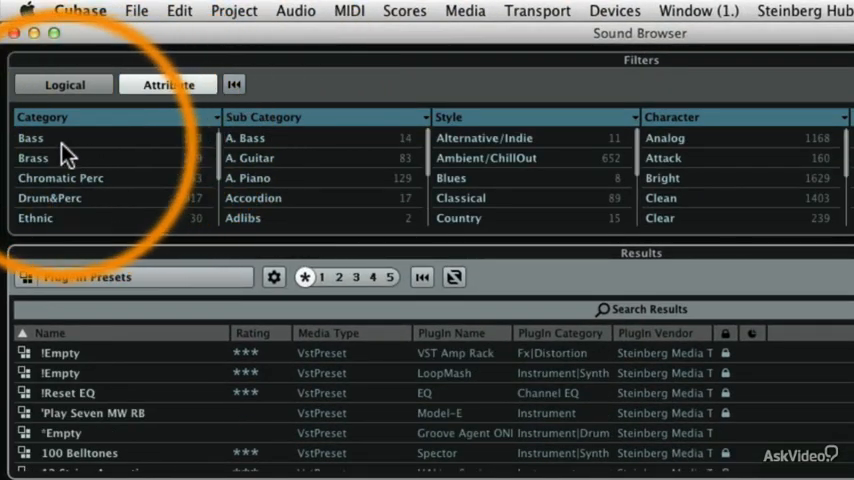
click(30, 138)
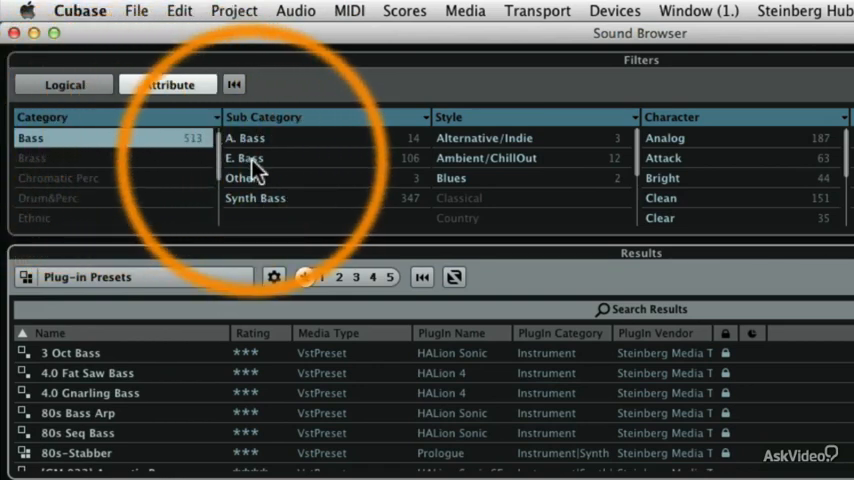
click(244, 158)
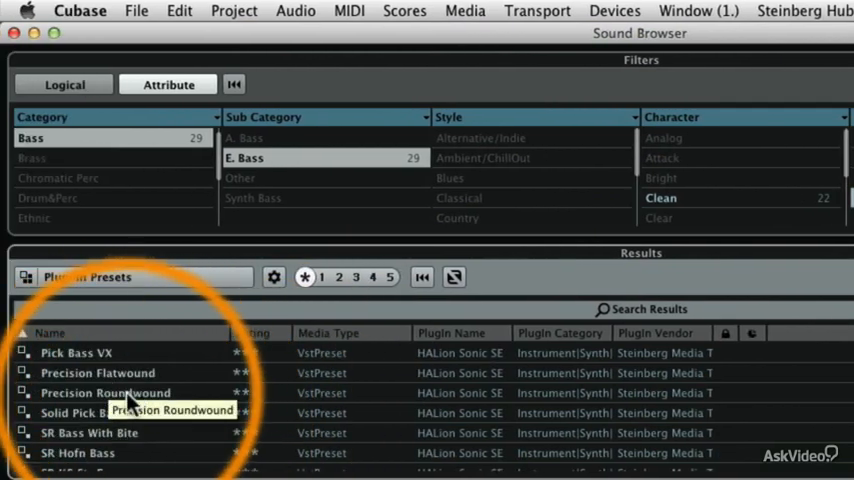
click(105, 392)
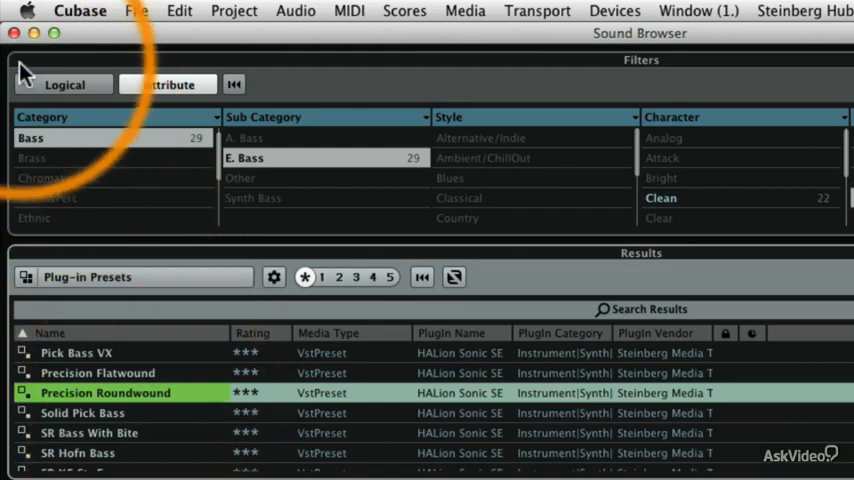
Create a red Precision Roundwound instrument track and record-enable it
click(14, 33)
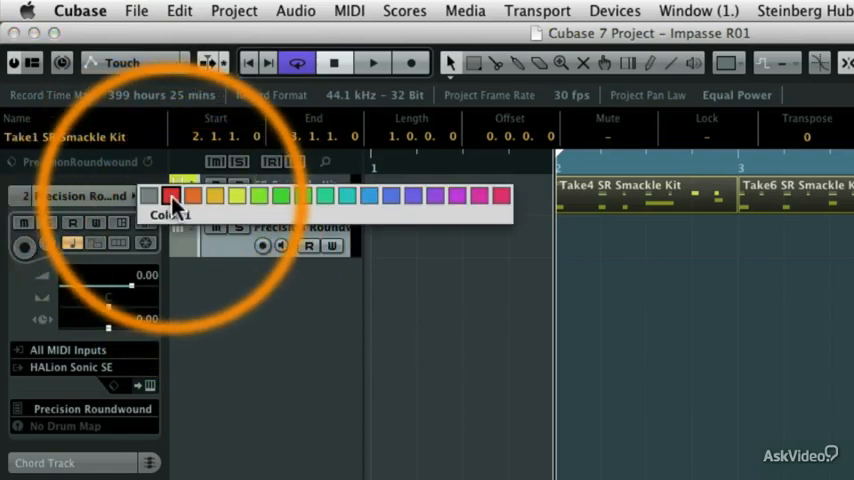
click(170, 195)
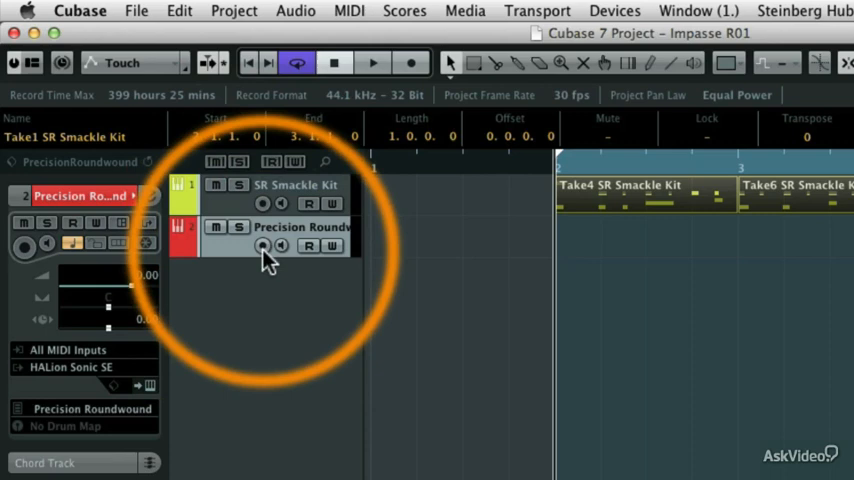
click(262, 246)
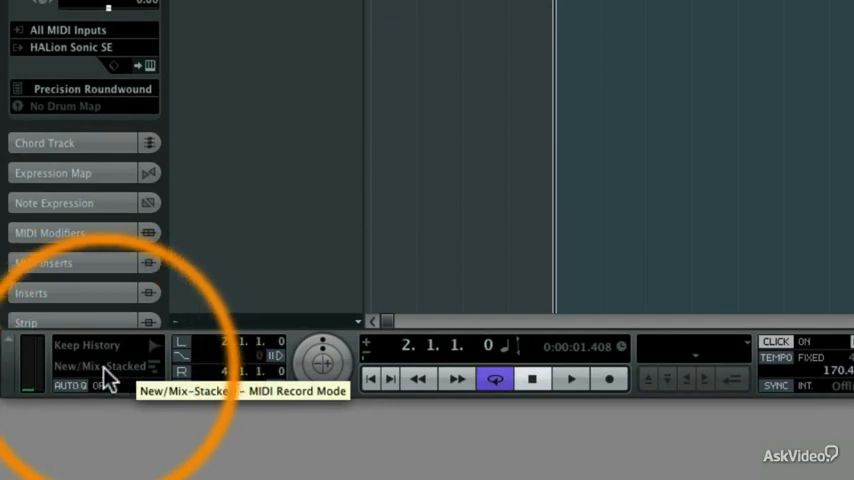
Set the MIDI Cycle Record Mode to Stacked in the transport panel
click(90, 365)
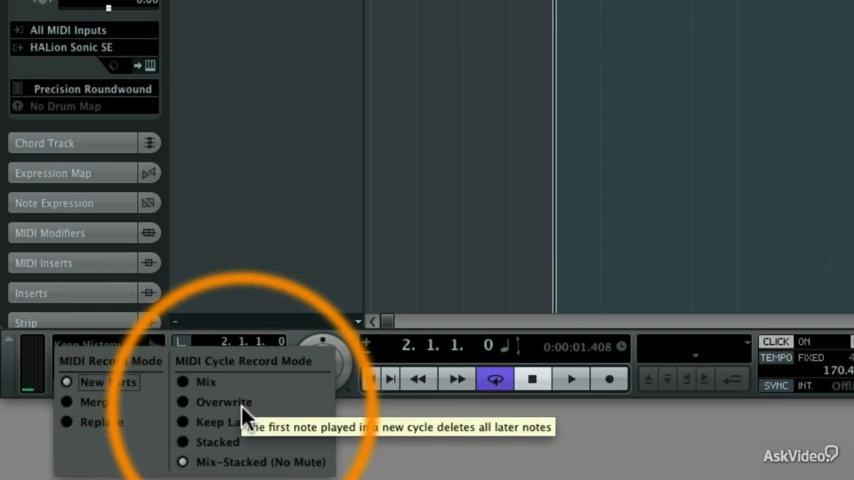
mouse_move(303, 447)
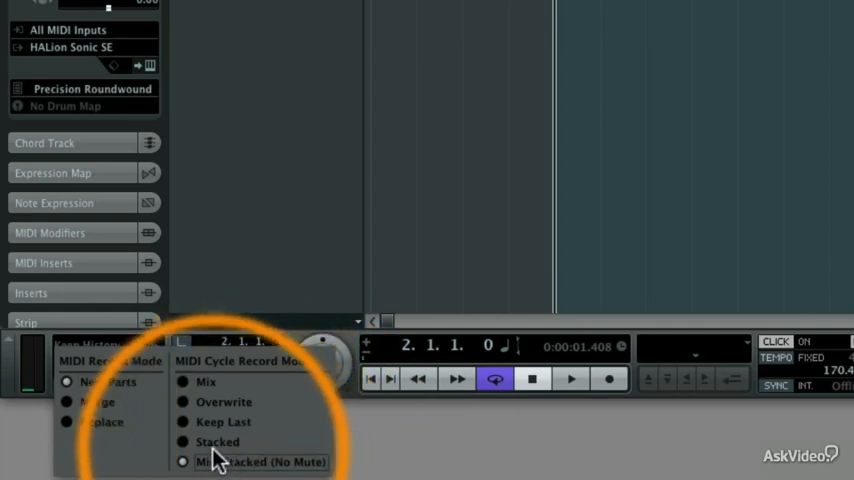
click(217, 441)
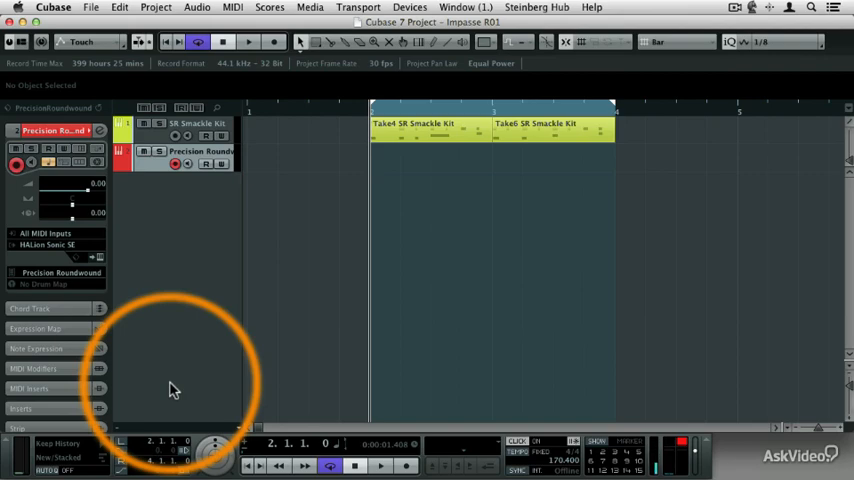
mouse_move(475, 415)
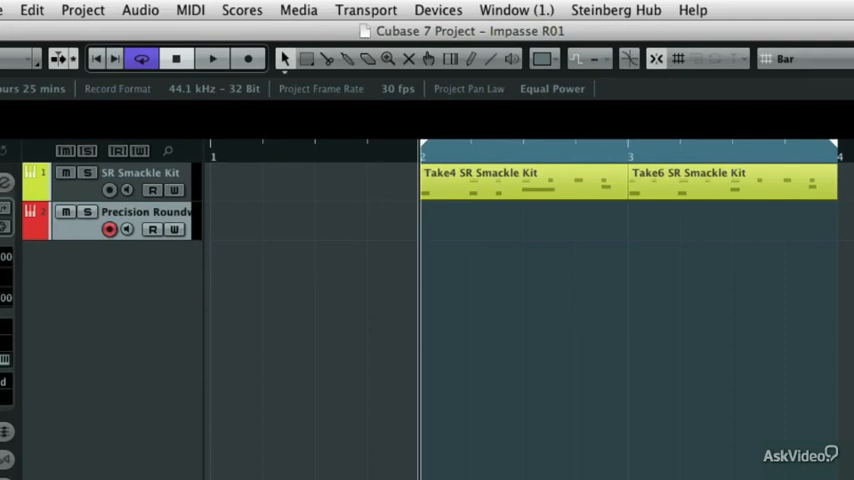
Record cycle bass takes on the Precision Roundwound track over bars 2–4
click(248, 58)
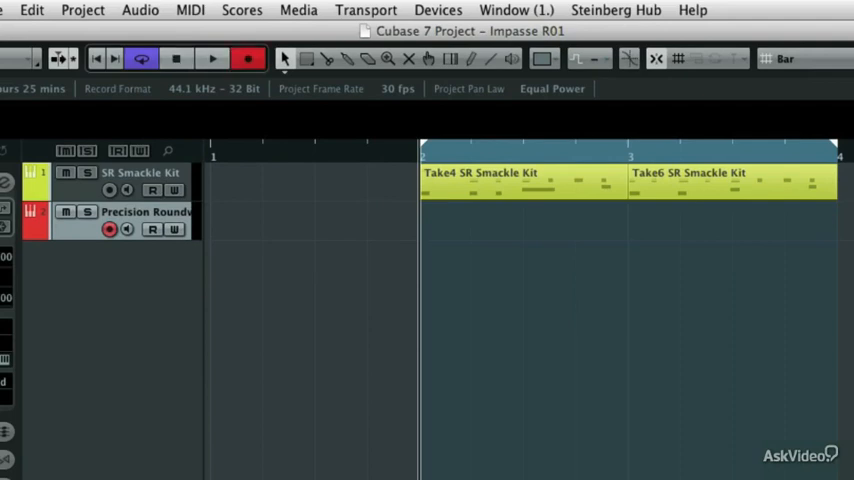
click(212, 58)
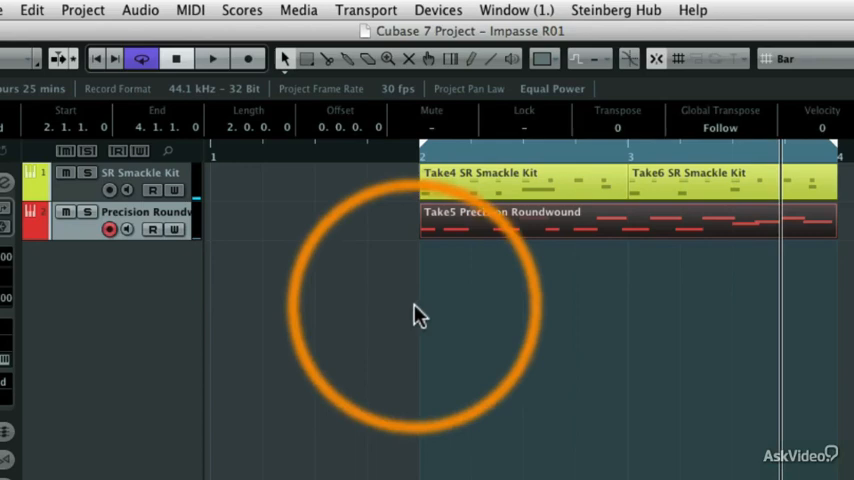
Stop recording and apply 1/8 iterative quantize to the Take5 bass part
click(500, 223)
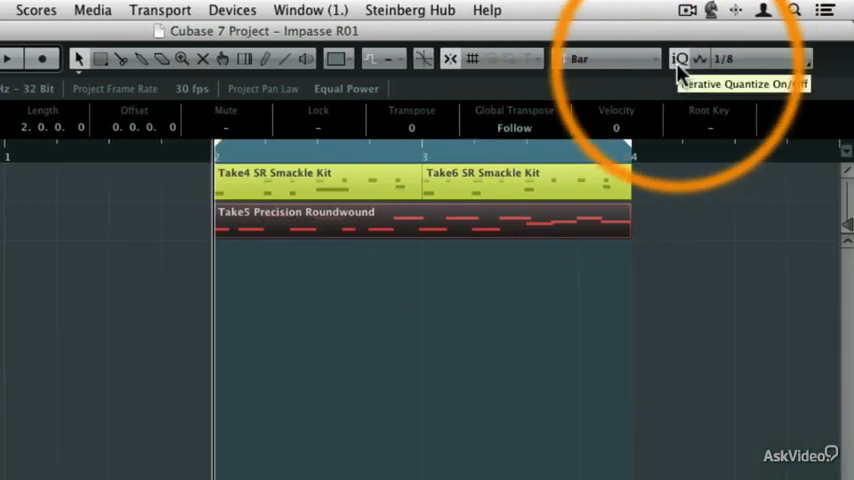
click(9, 58)
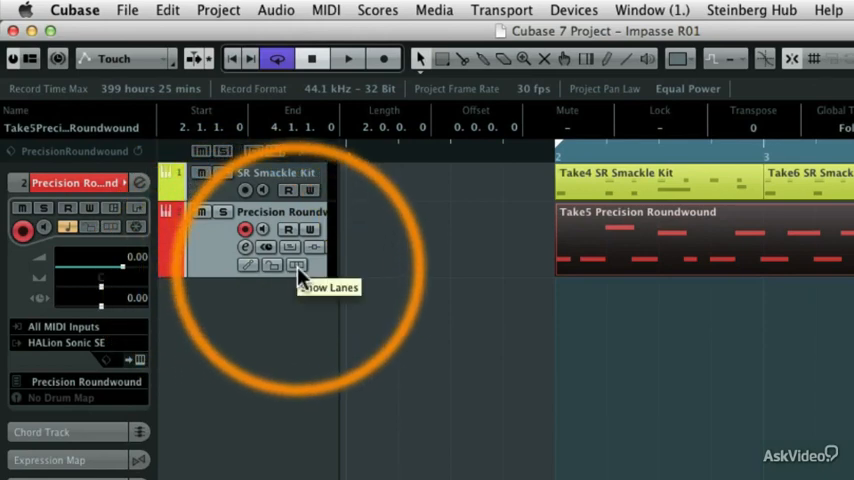
Show lanes on the bass track to reveal Take1 through Take4
click(296, 265)
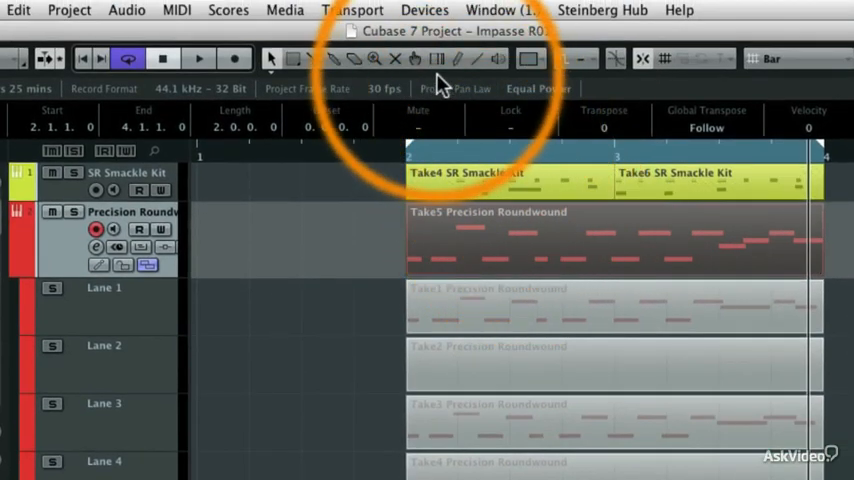
mouse_move(418, 68)
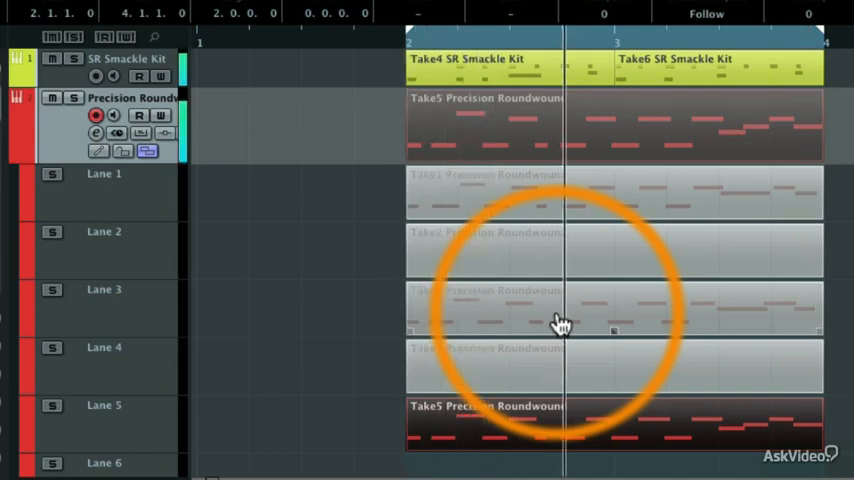
click(545, 320)
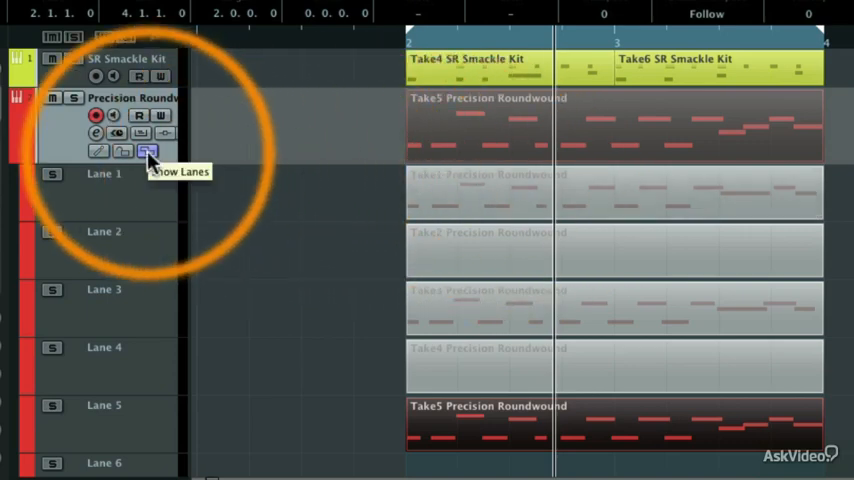
Collapse the bass track lanes, leaving only the Take5 part visible
click(147, 151)
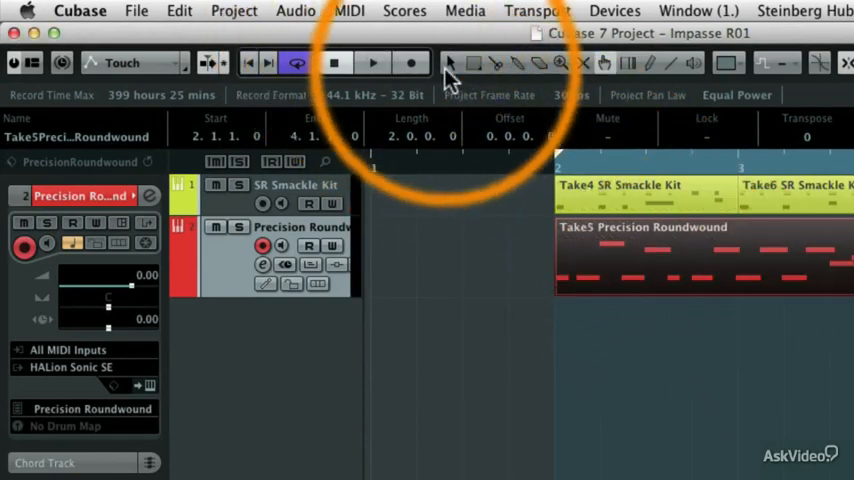
Apply MIDI Legato to the Take5 bass part and start playback
click(349, 11)
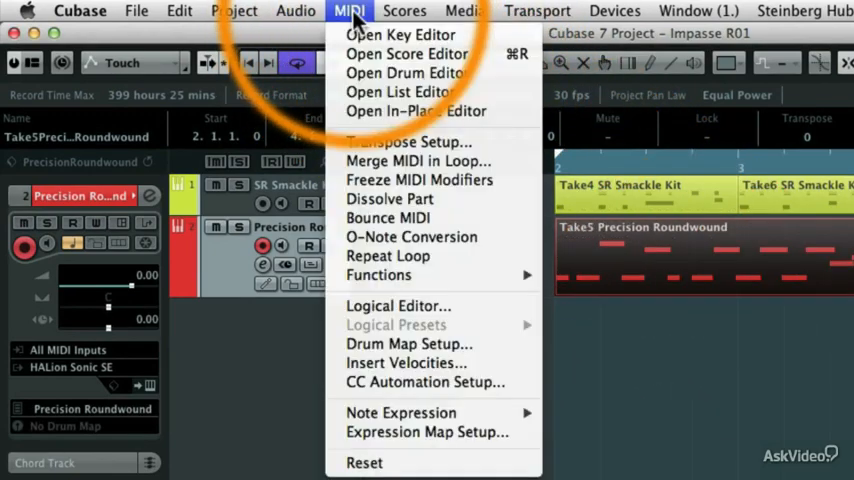
mouse_move(378, 274)
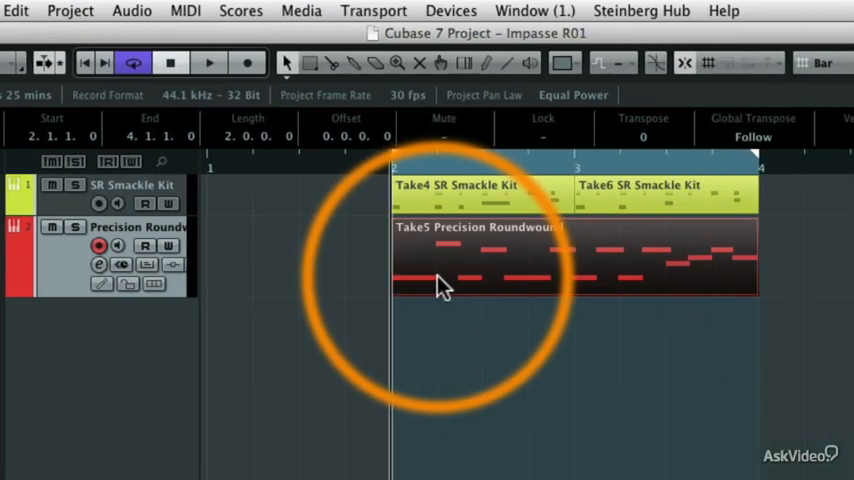
click(208, 62)
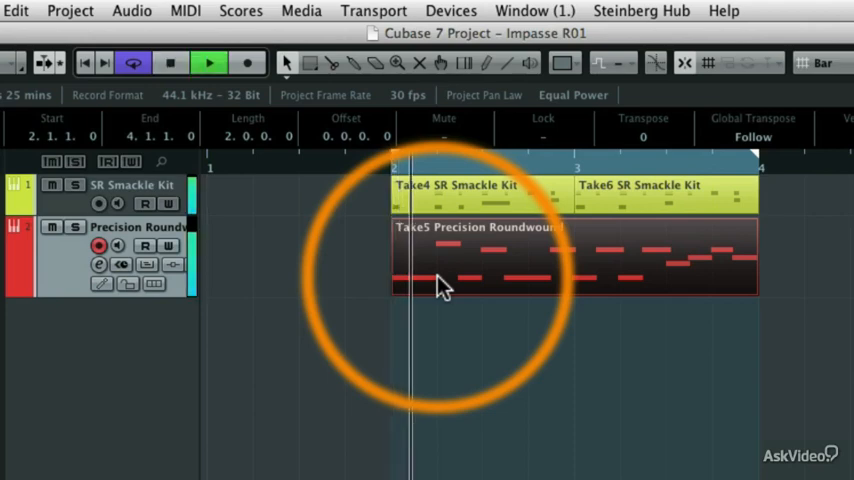